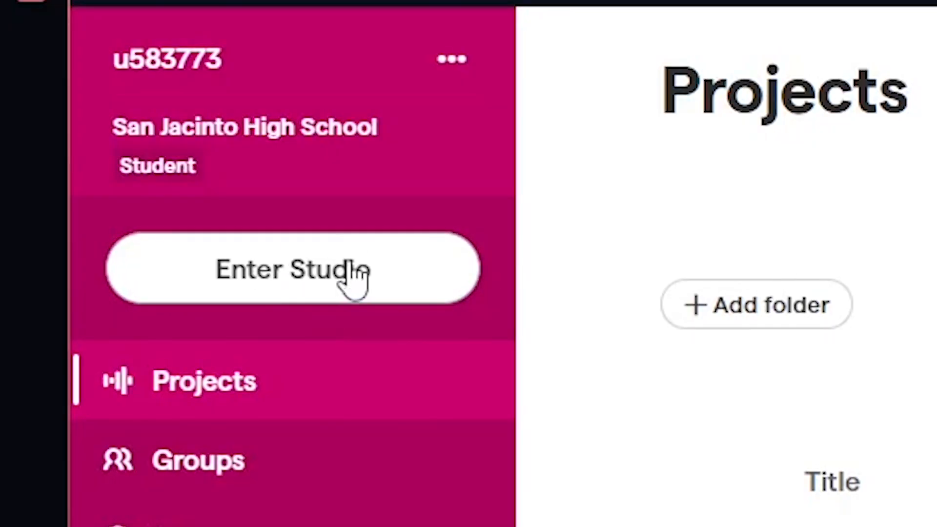
# Enter the Studio, draw a guitar note in the Piano Roll, and add drum notes.
pyautogui.click(290, 268)
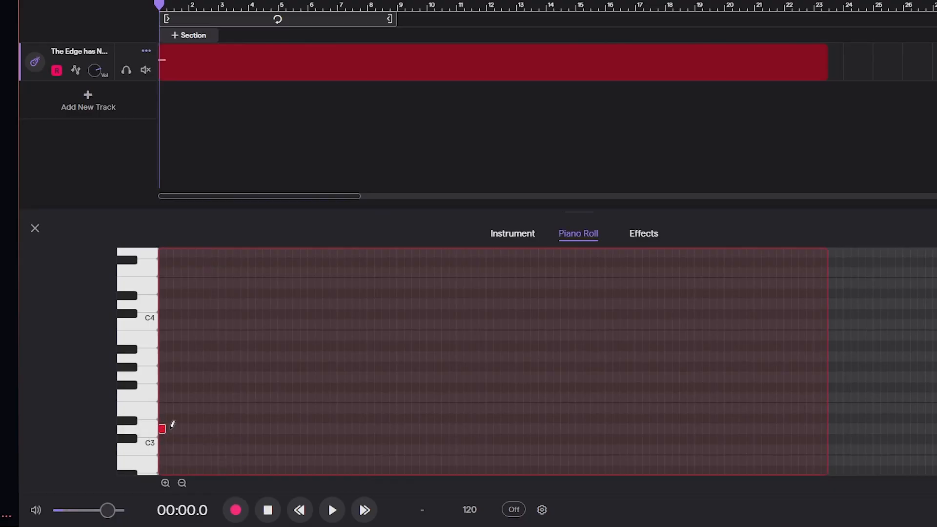
pyautogui.click(163, 304)
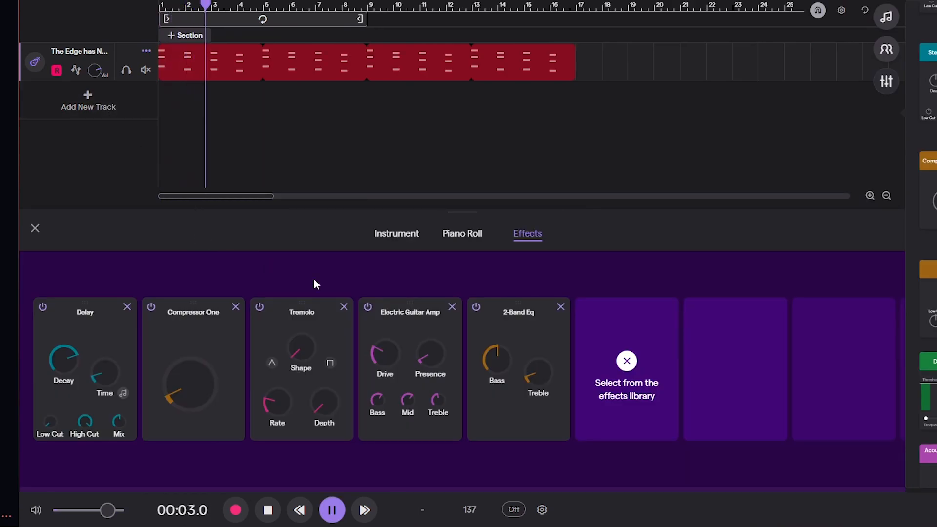
pyautogui.click(397, 233)
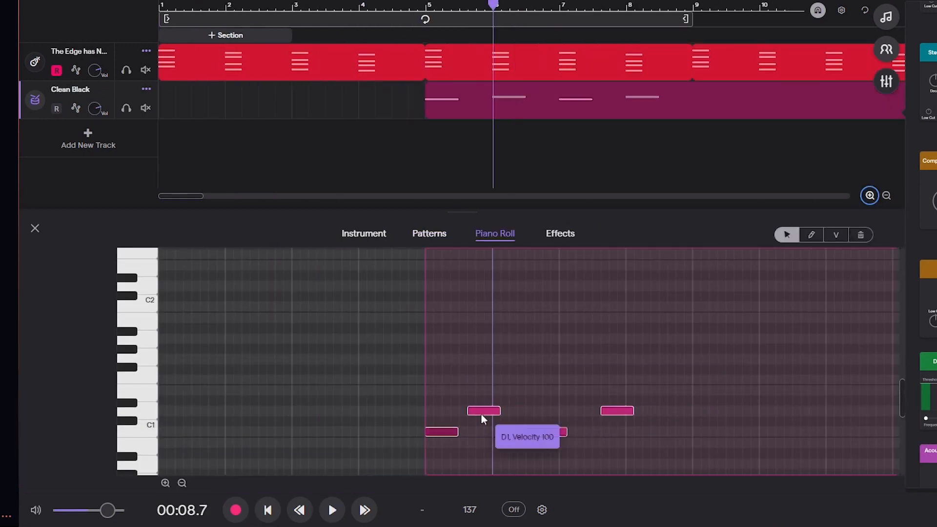
# Add more Clean Black drum notes and extend the track regions across the timeline.
pyautogui.click(331, 509)
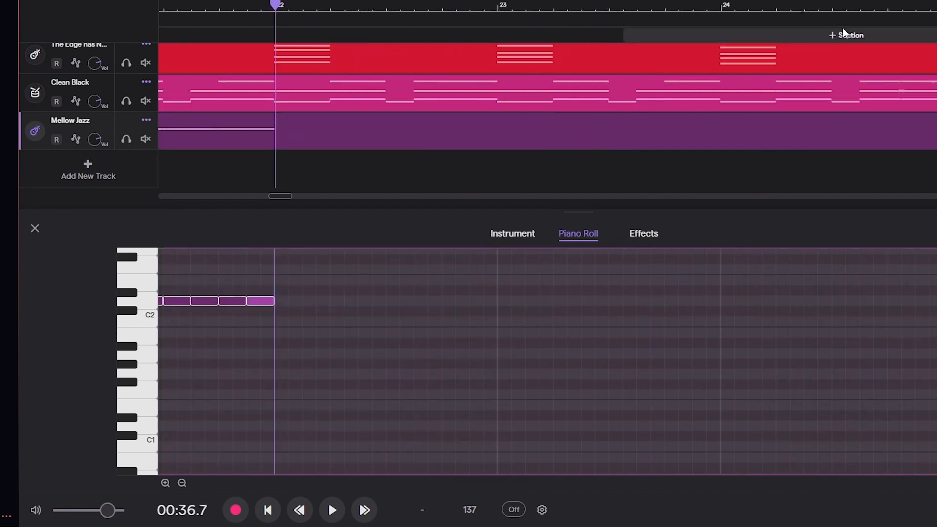
pyautogui.click(512, 233)
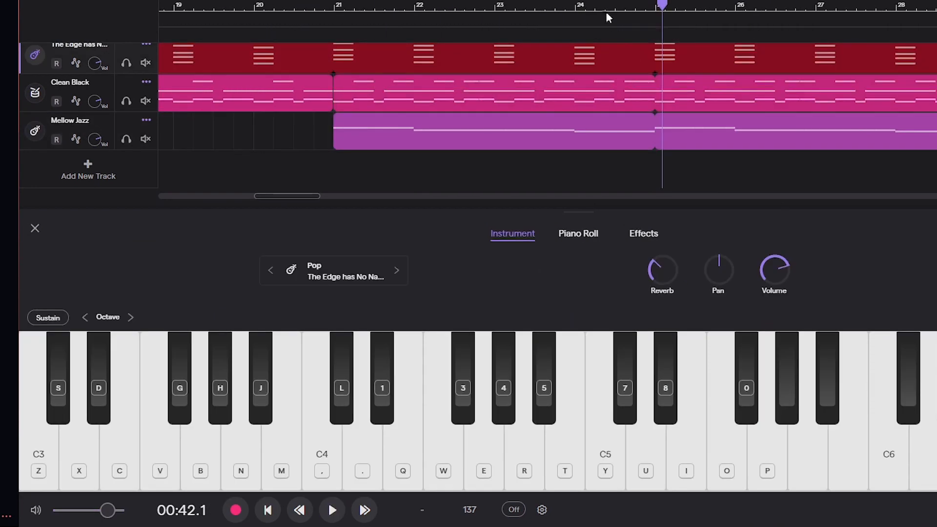
pyautogui.click(332, 509)
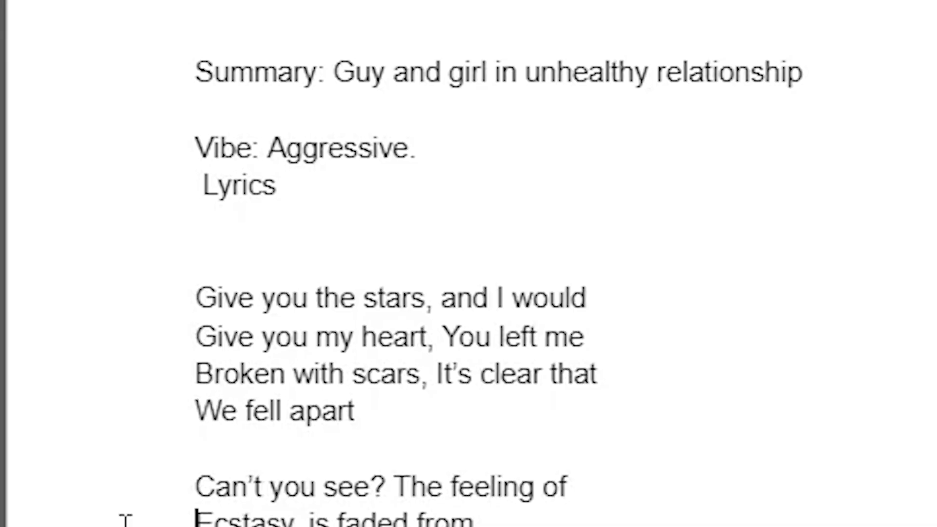
pyautogui.click(356, 411)
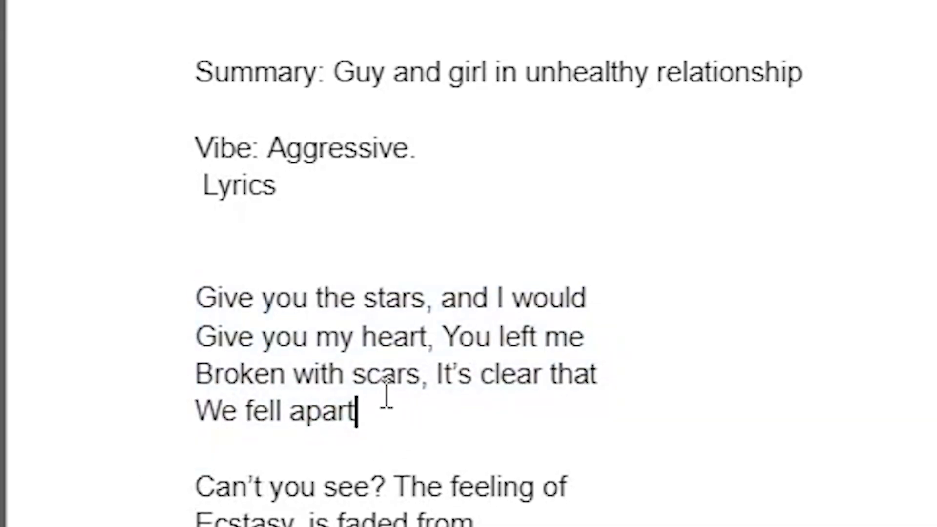
pyautogui.scroll(-3)
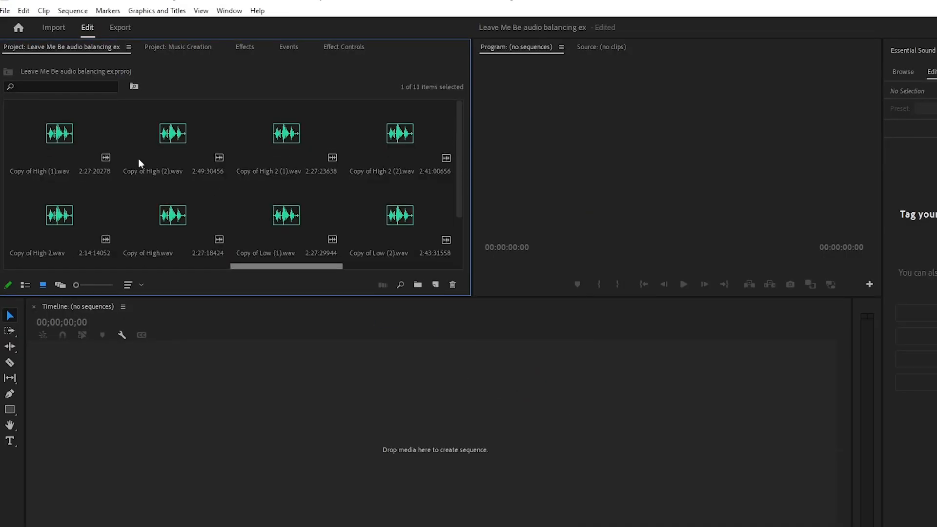
# Open the 'Copy of High (2).wav' vocal take for loudness matching.
pyautogui.doubleClick(399, 222)
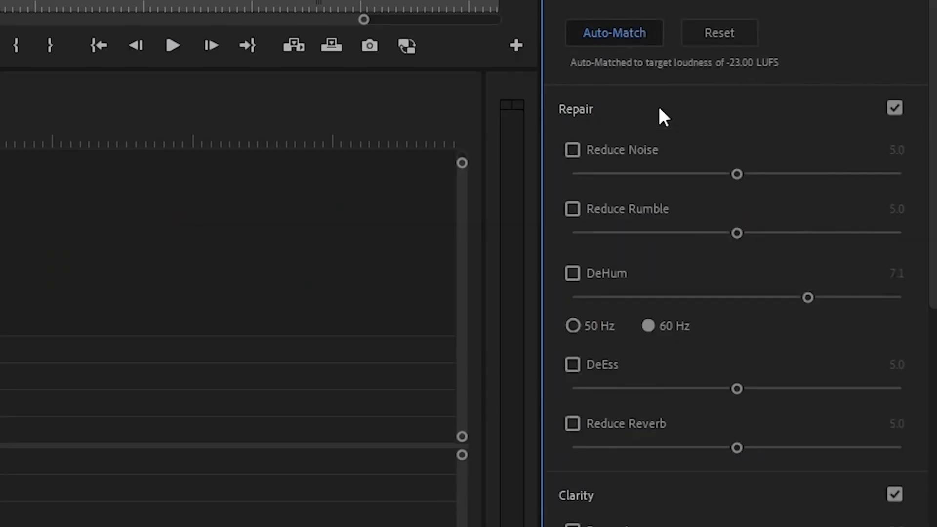
pyautogui.moveTo(540, 131)
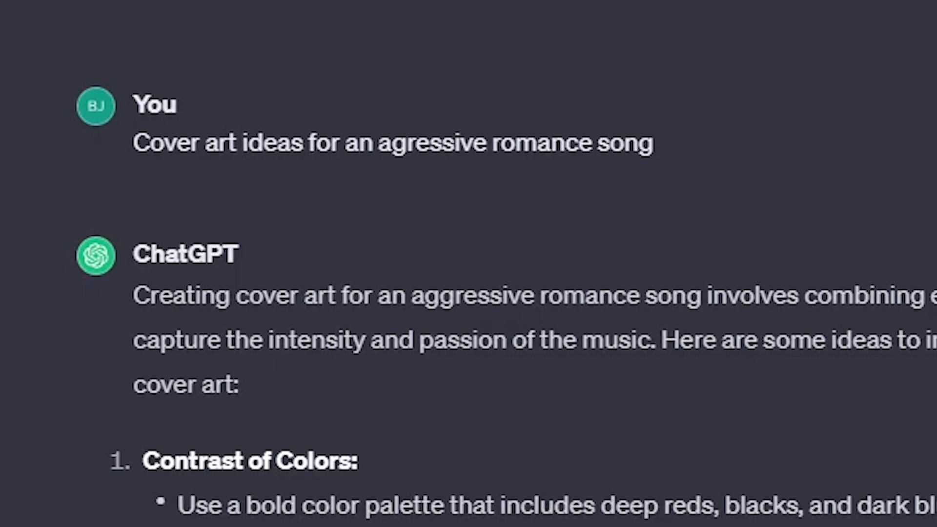
# Scroll through ChatGPT's cover art ideas for the aggressive romance song.
pyautogui.scroll(-3)
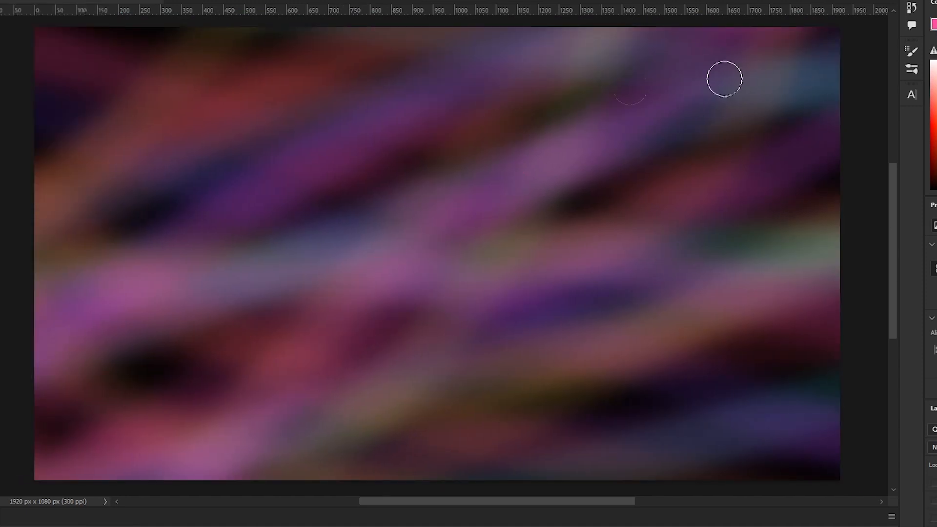
pyautogui.moveTo(368, 186)
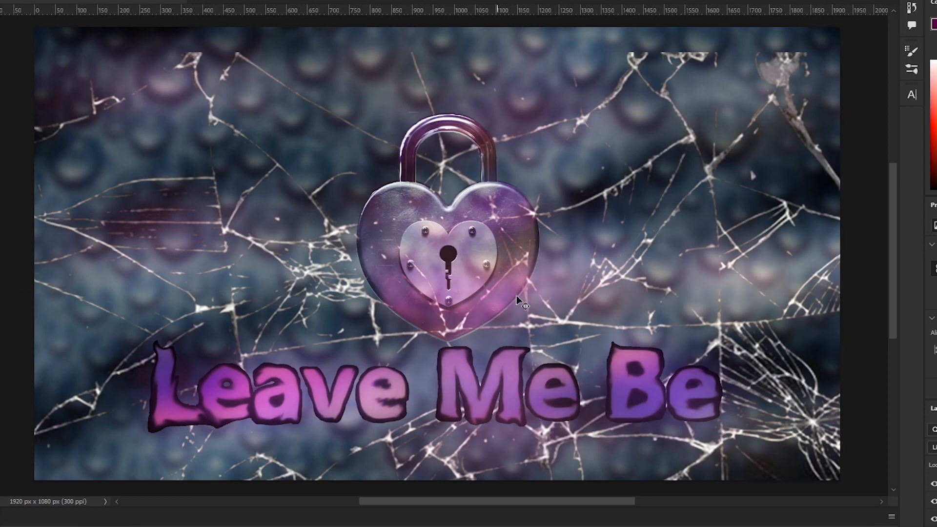
# Save the finished 'Leave Me Be' heart-lock cover art with Ctrl+S.
pyautogui.press('ctrl+s')
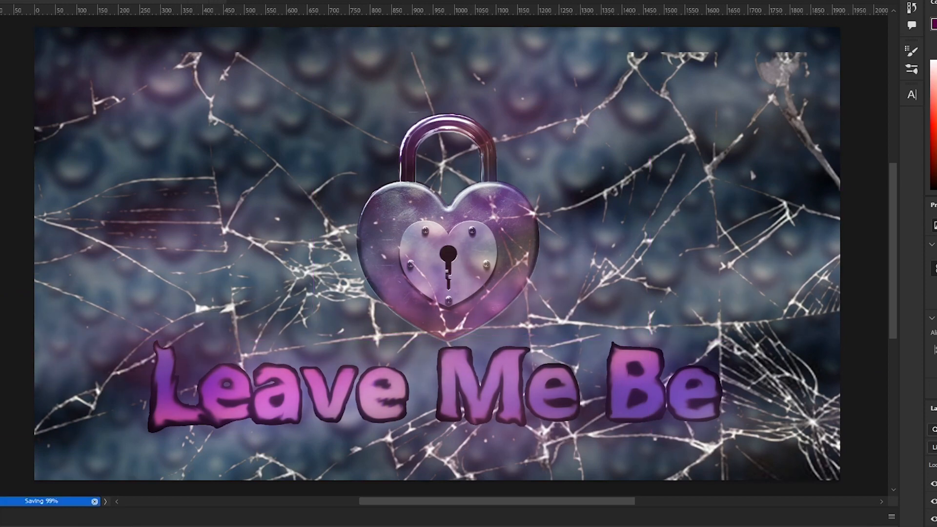